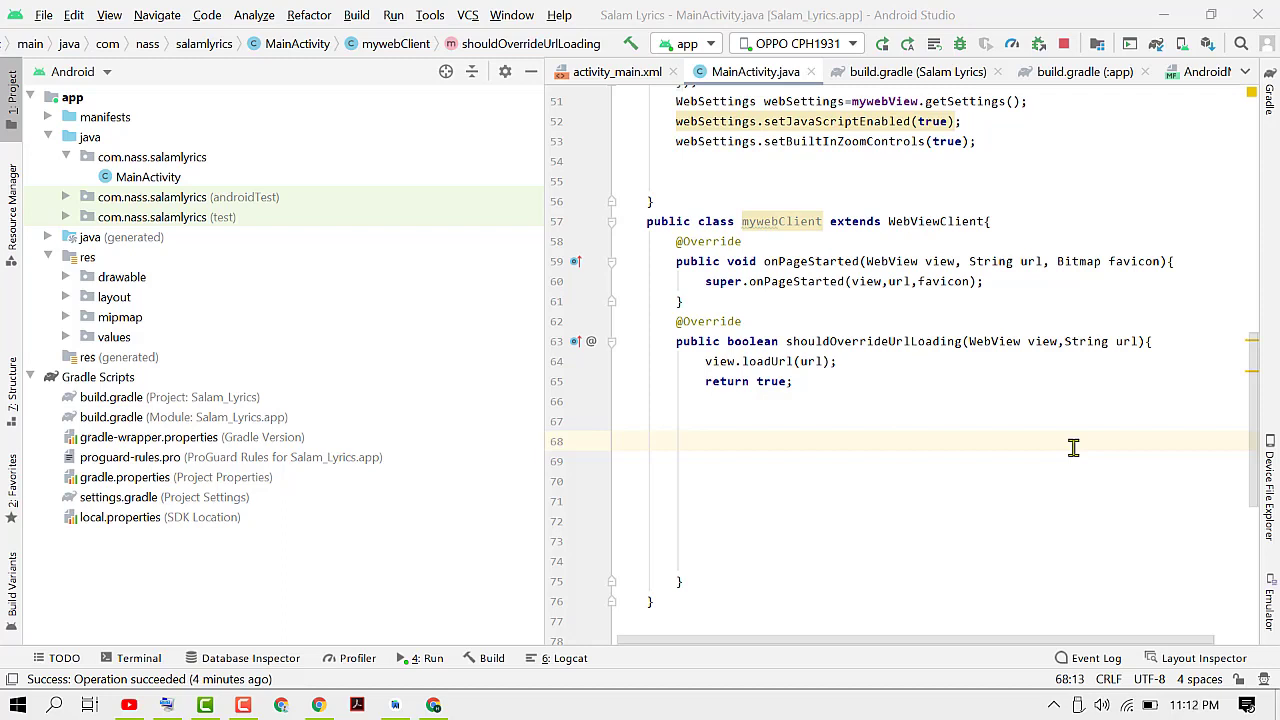
# Bring the app module's build.gradle into view at defaultConfig with versionCode 2 and versionName "2.0"
pyautogui.click(30, 376)
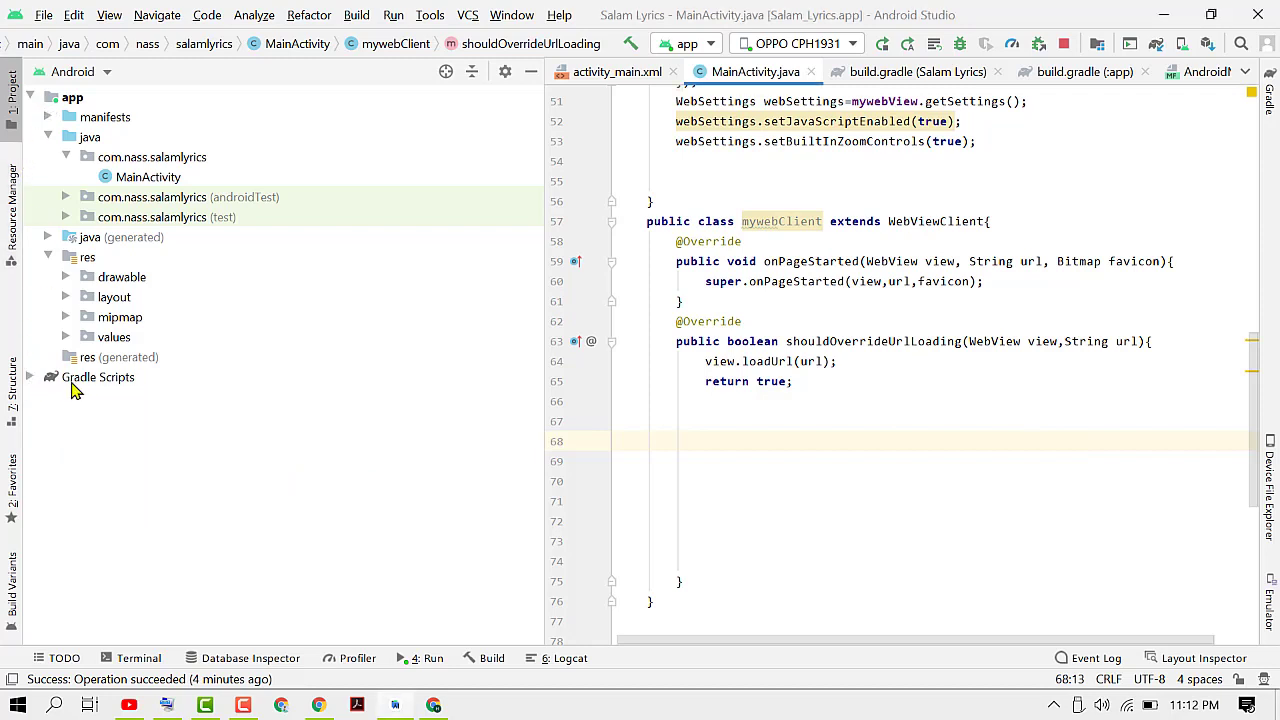
pyautogui.moveTo(110, 390)
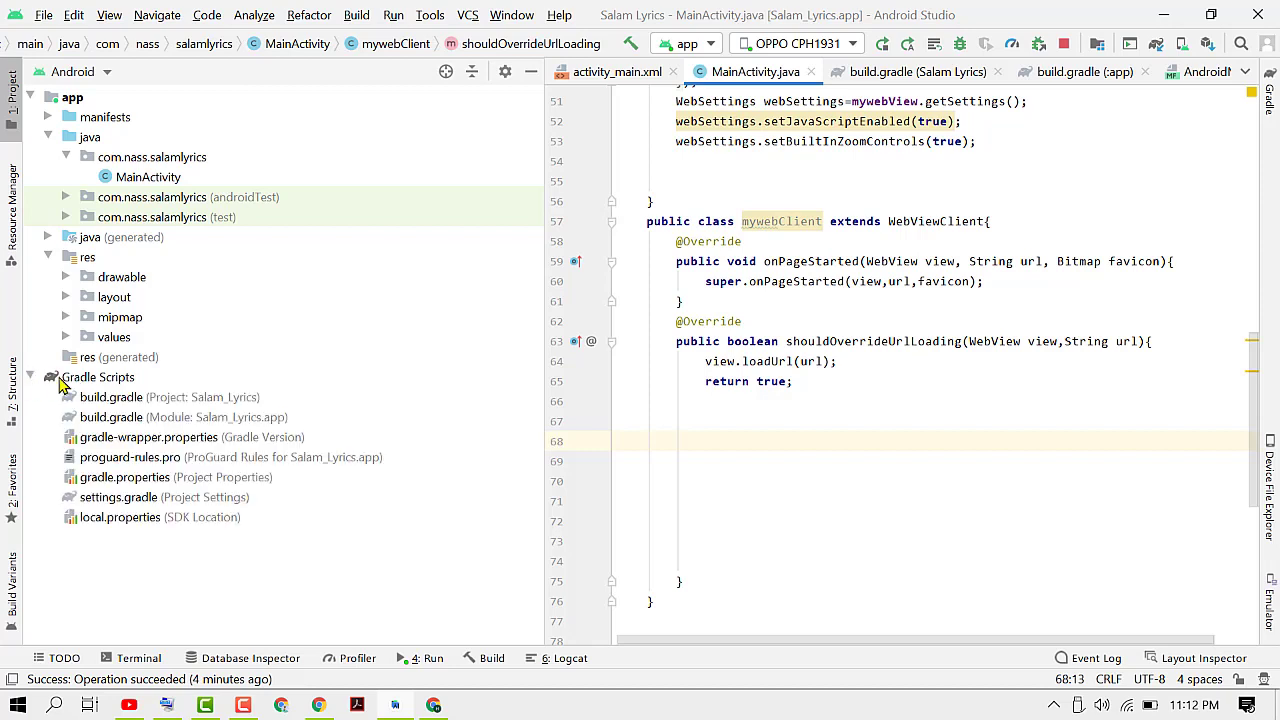
pyautogui.moveTo(196, 386)
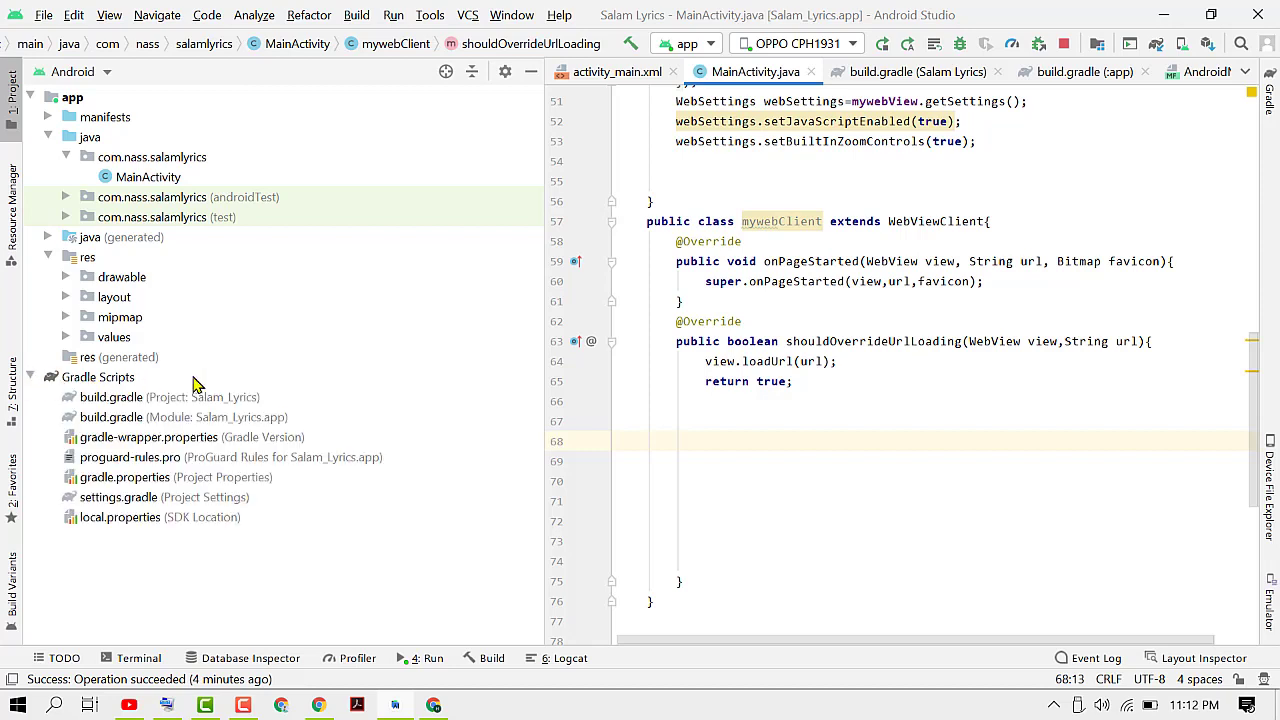
pyautogui.moveTo(148, 420)
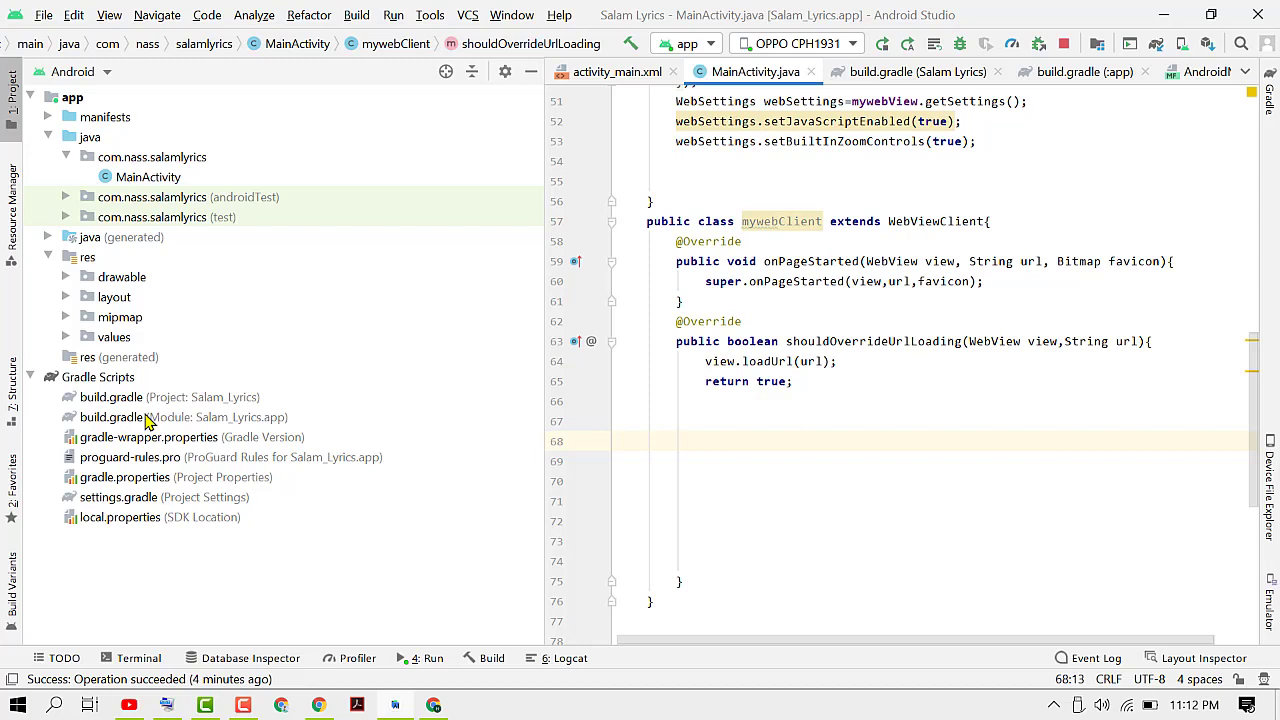
pyautogui.moveTo(108, 424)
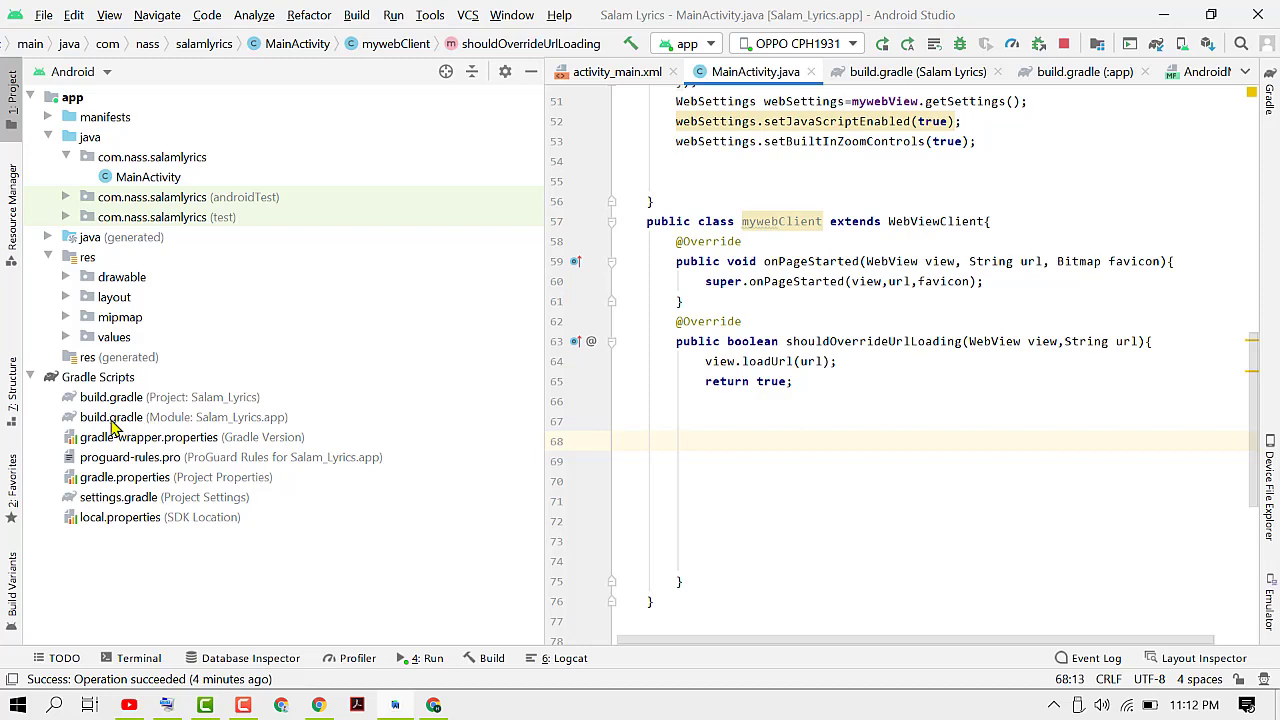
pyautogui.moveTo(156, 428)
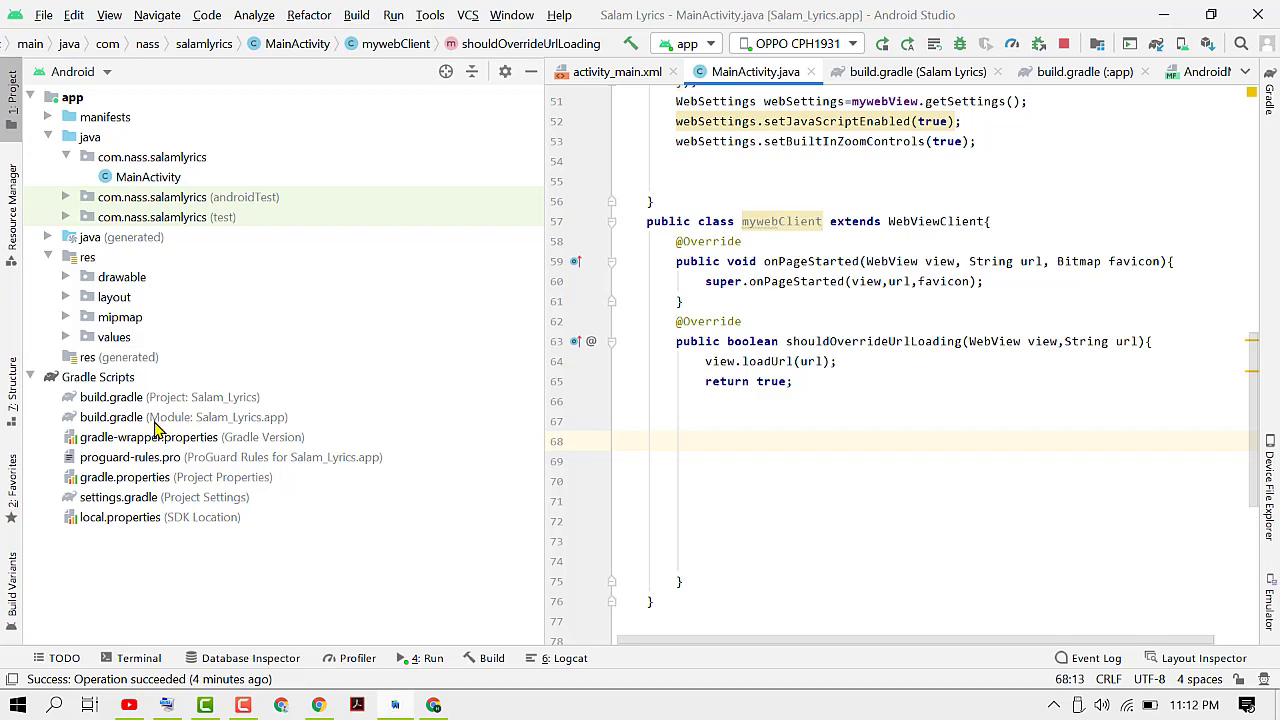
pyautogui.moveTo(138, 424)
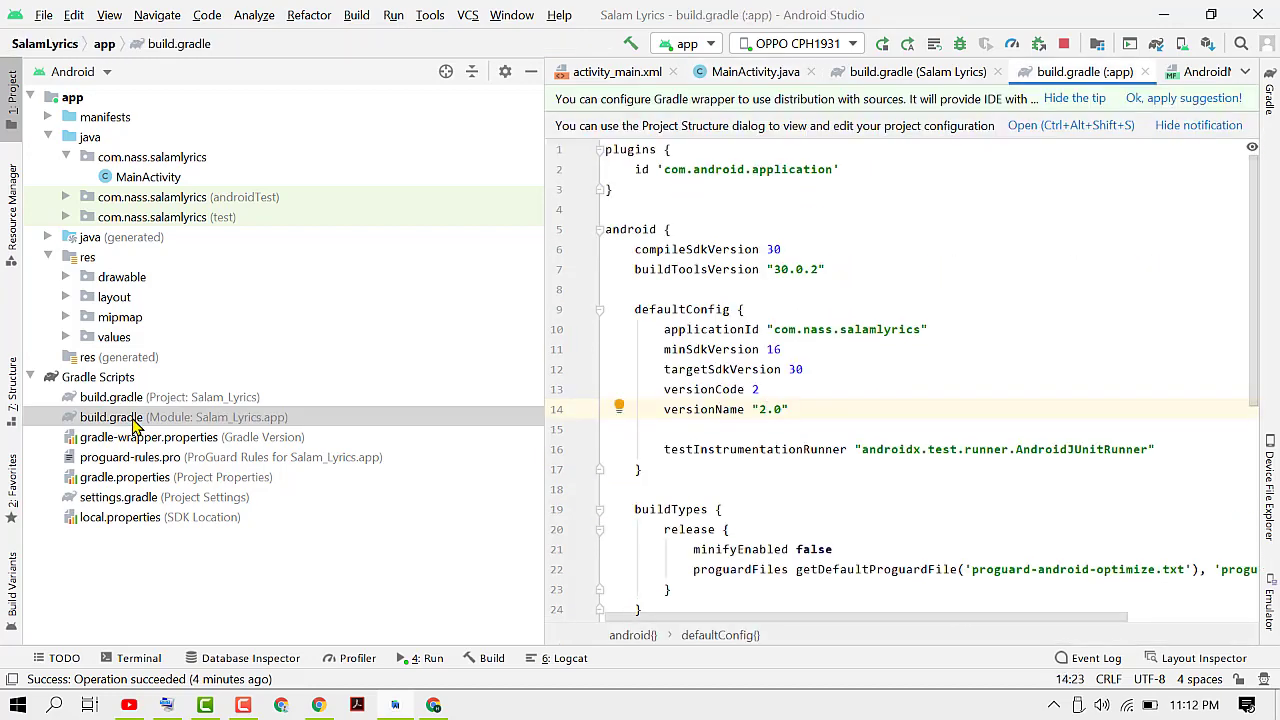
pyautogui.scroll(-3)
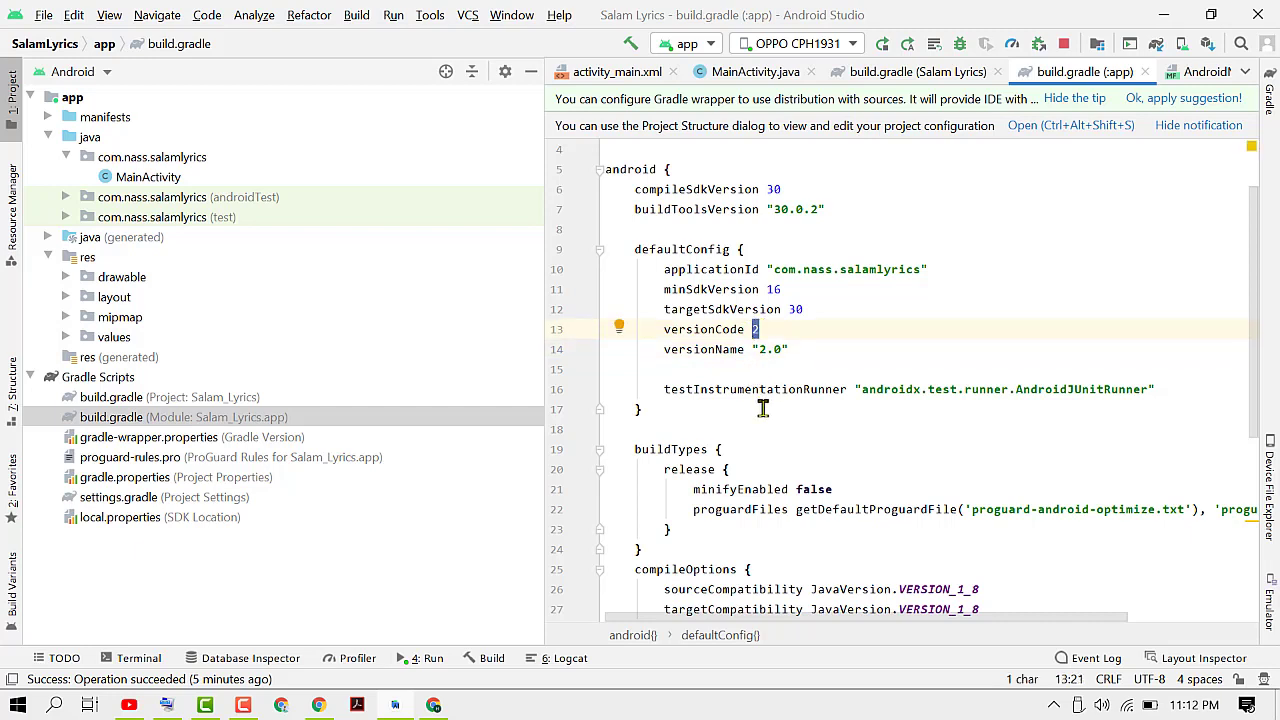
# Raise versionCode to 3 and versionName to "3.0", then run the app to start the assembleDebug build
pyautogui.write('3')
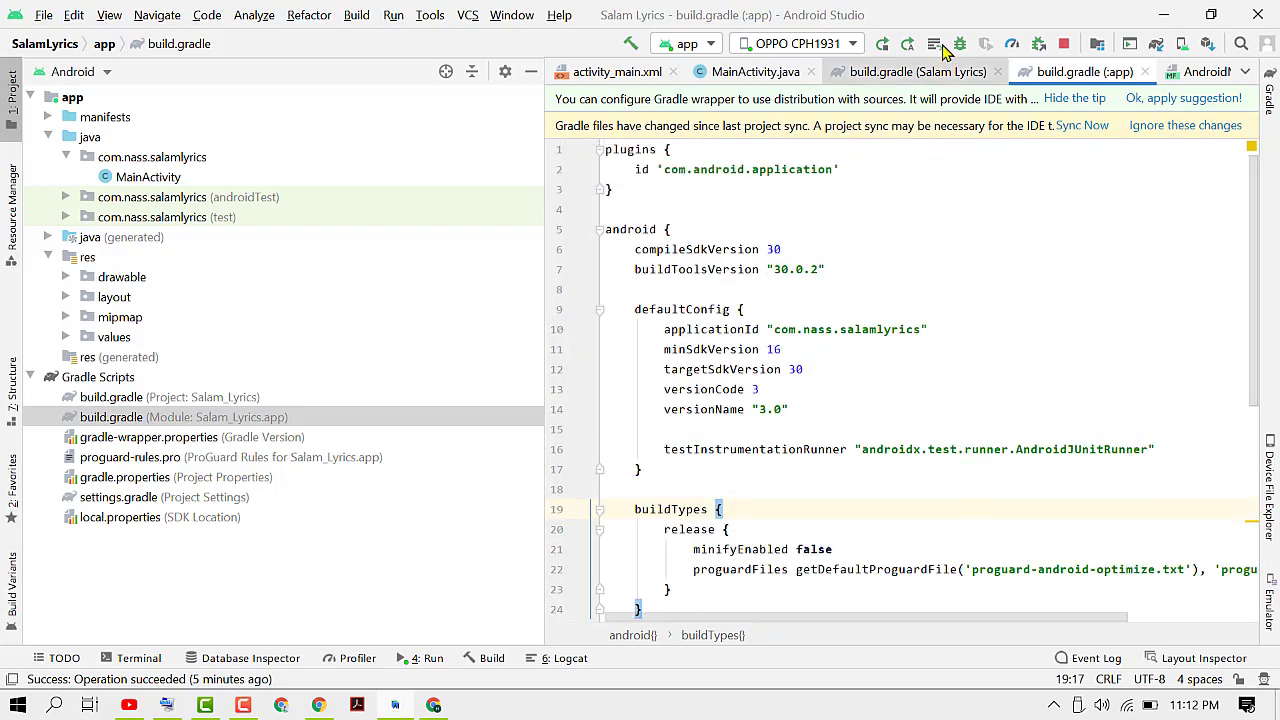
pyautogui.click(884, 44)
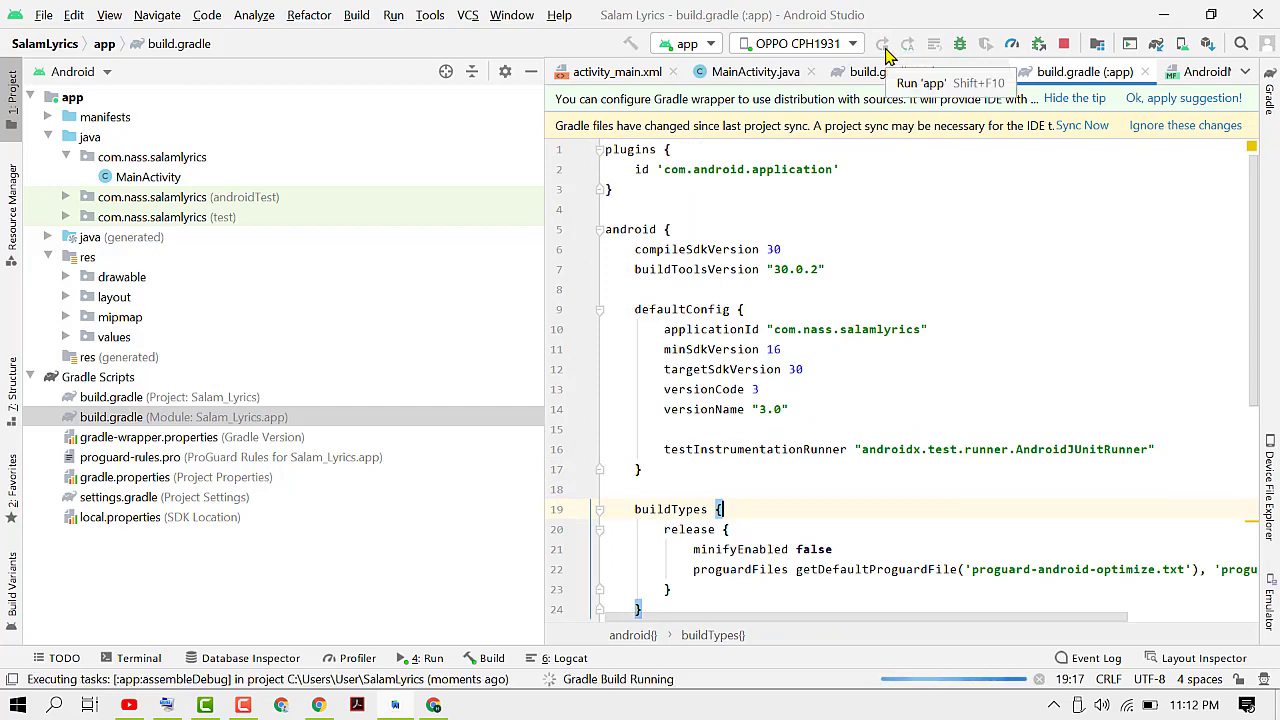